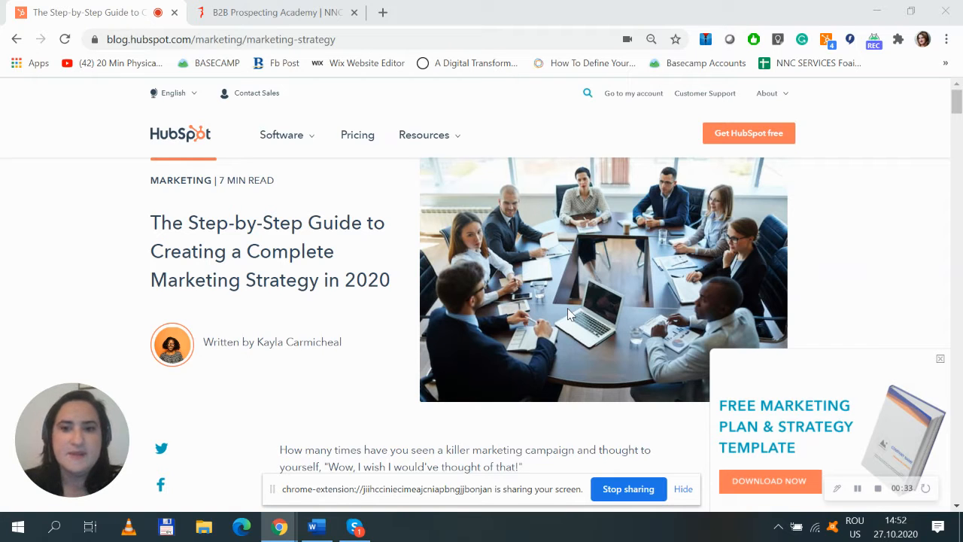
pyautogui.moveTo(369, 319)
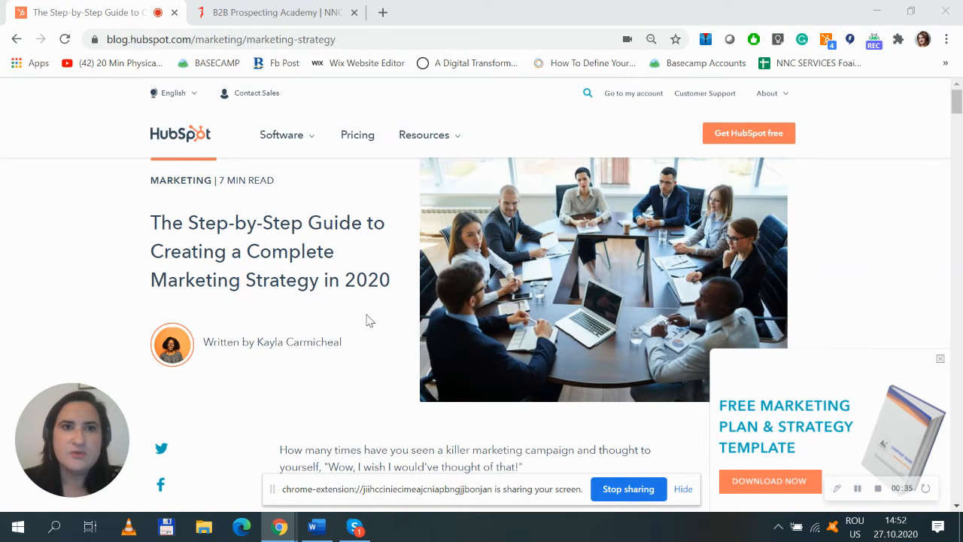
# Step: Scroll the HubSpot guide down to the 'How to Create a Digital Marketing Strategy' numbered list
pyautogui.scroll(-3)
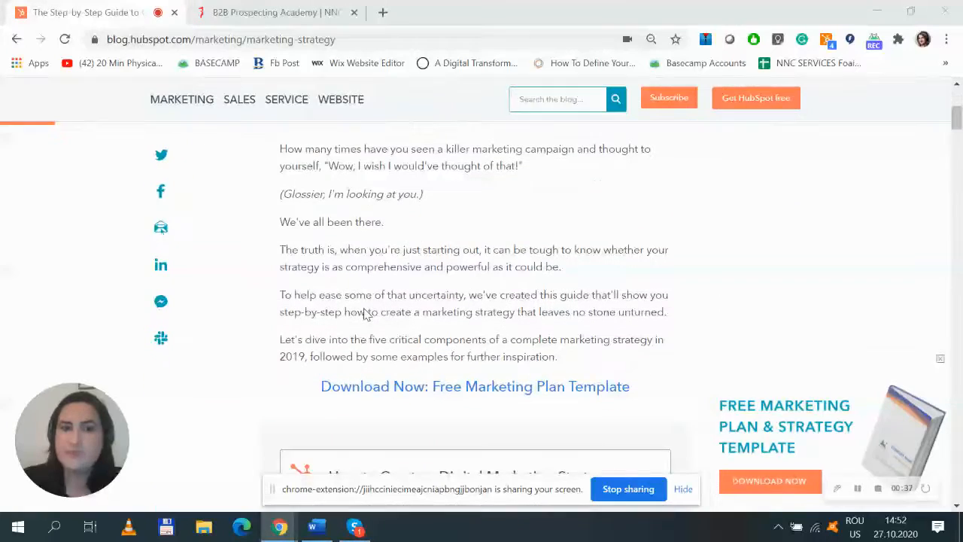
pyautogui.scroll(-3)
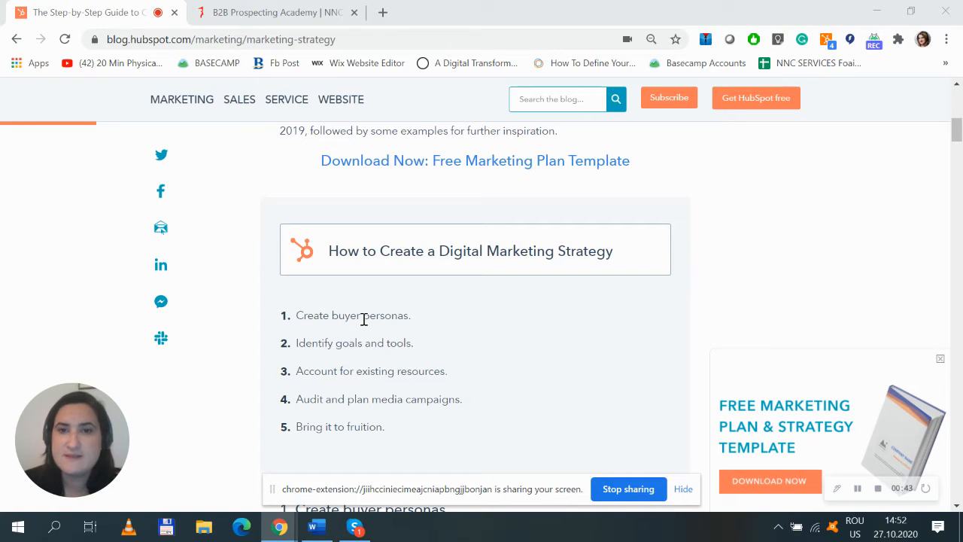
pyautogui.scroll(-3)
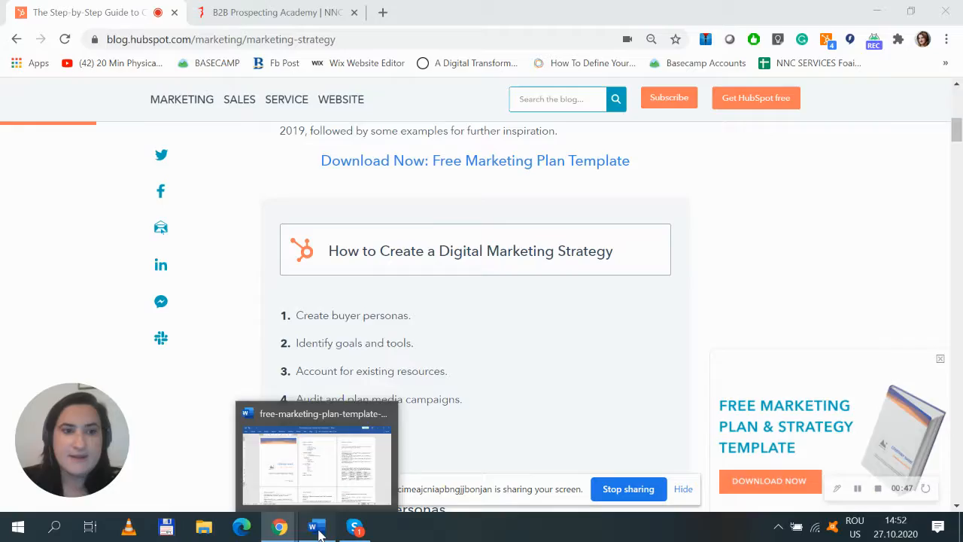
pyautogui.click(316, 527)
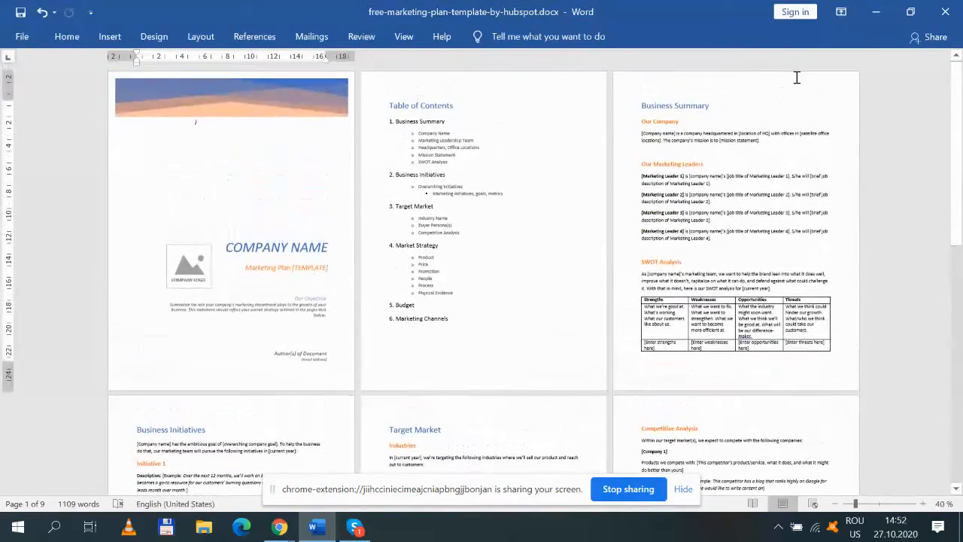
pyautogui.scroll(-3)
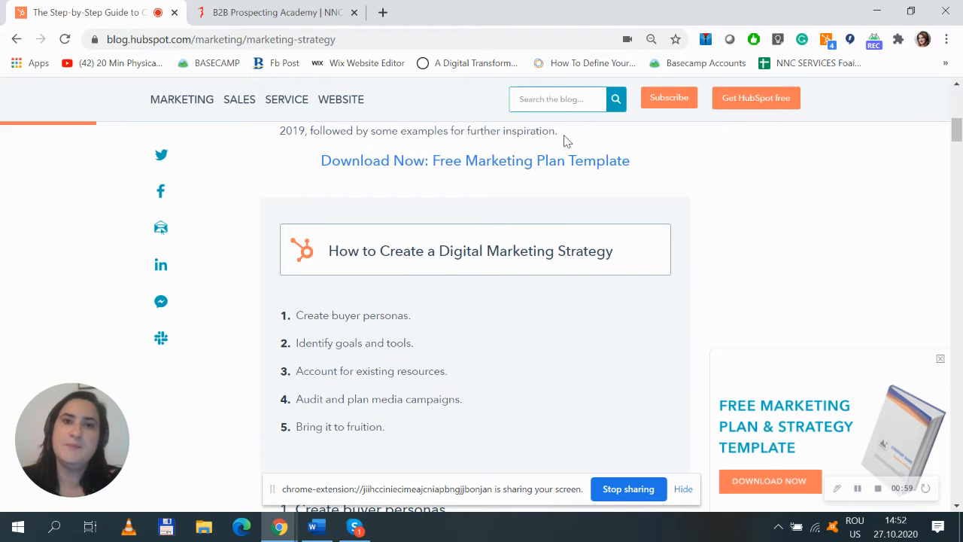
# Step: Scroll slightly so the numbered list and the '1. Create buyer personas.' heading are both visible
pyautogui.scroll(-3)
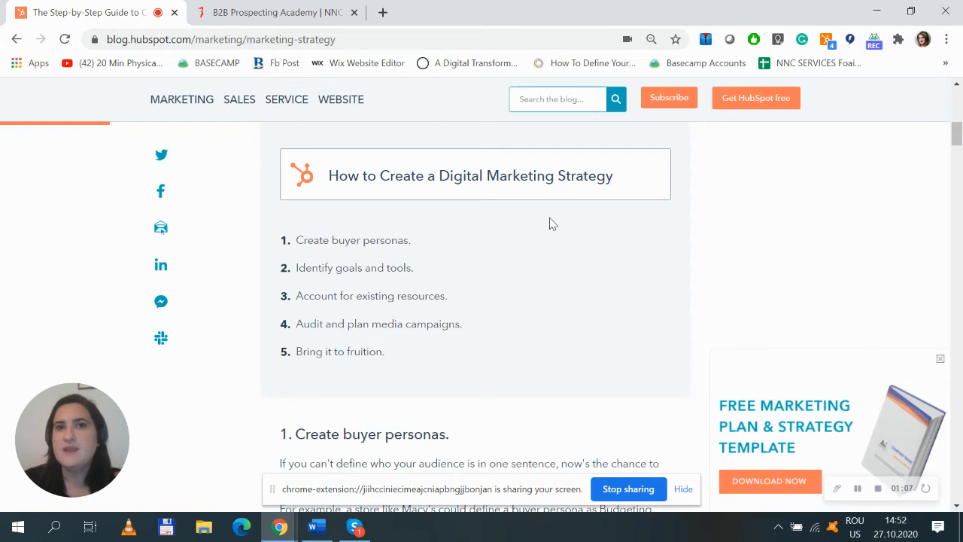
pyautogui.moveTo(497, 285)
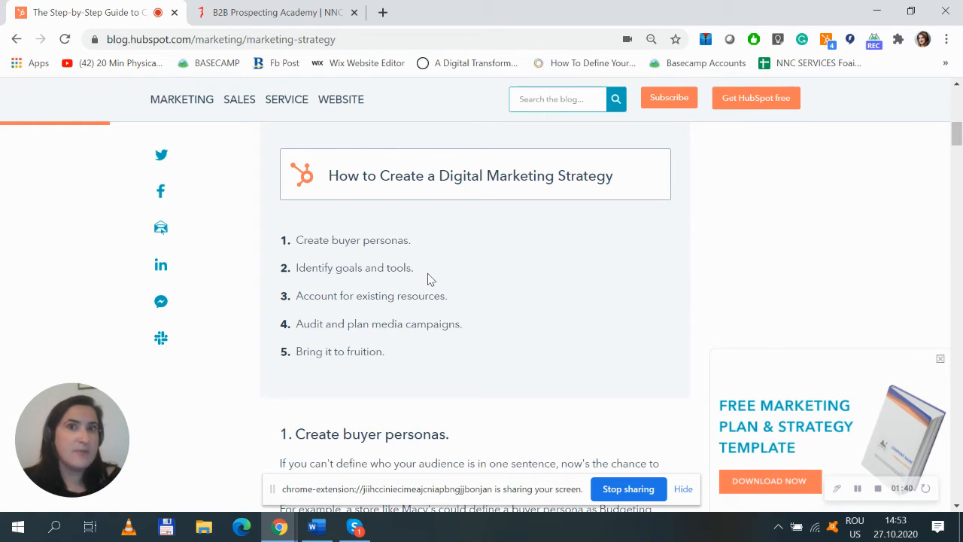
pyautogui.moveTo(340, 99)
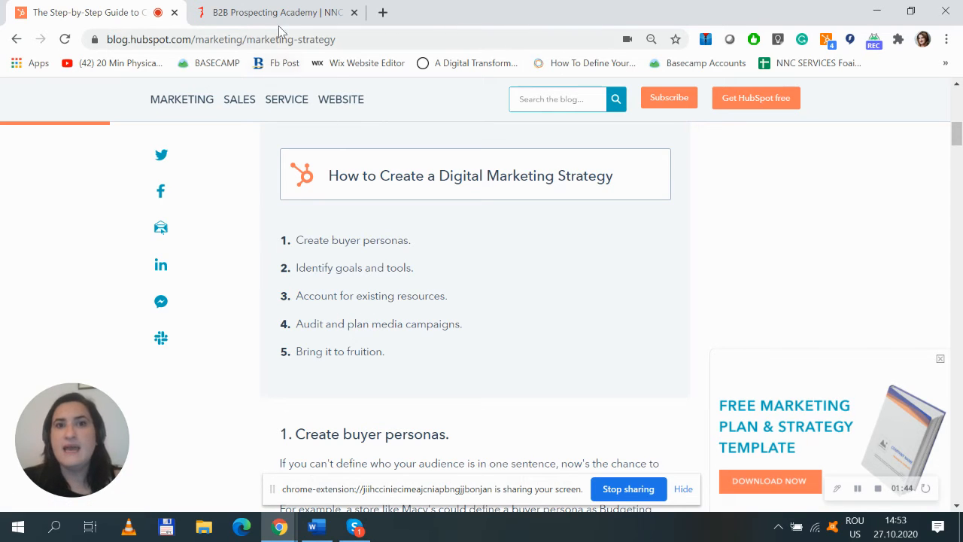
# Step: Switch to the B2B Prospecting Academy tab and scroll through its registration offer and audience sections
pyautogui.click(271, 12)
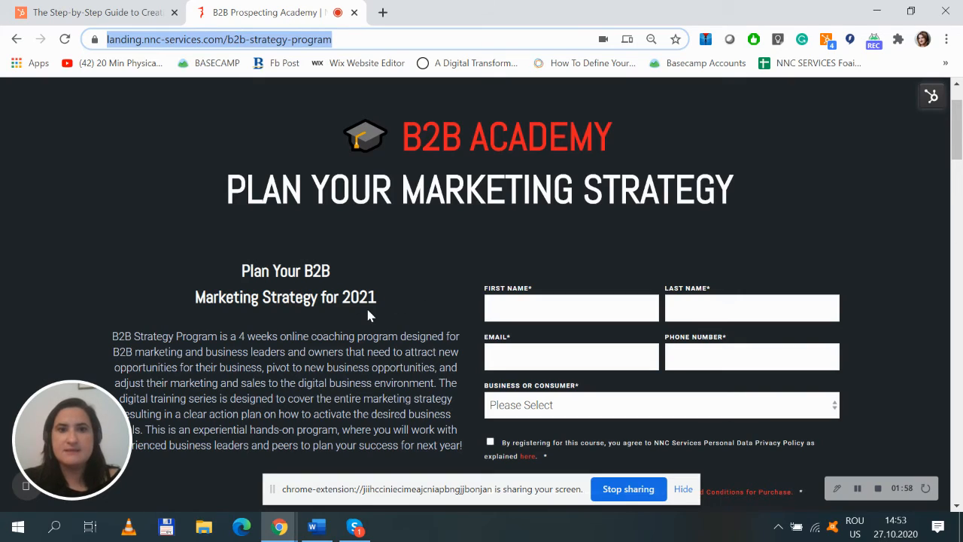
pyautogui.scroll(-3)
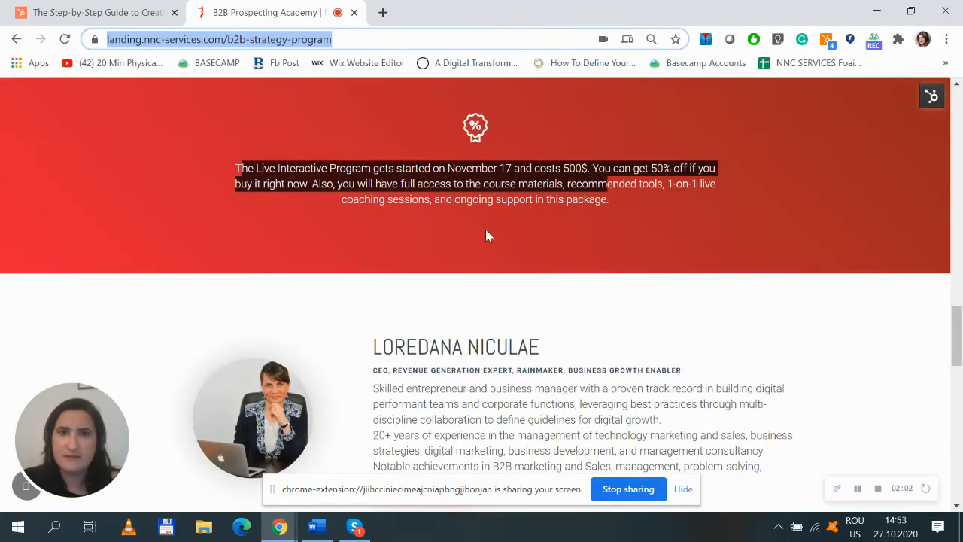
pyautogui.scroll(3)
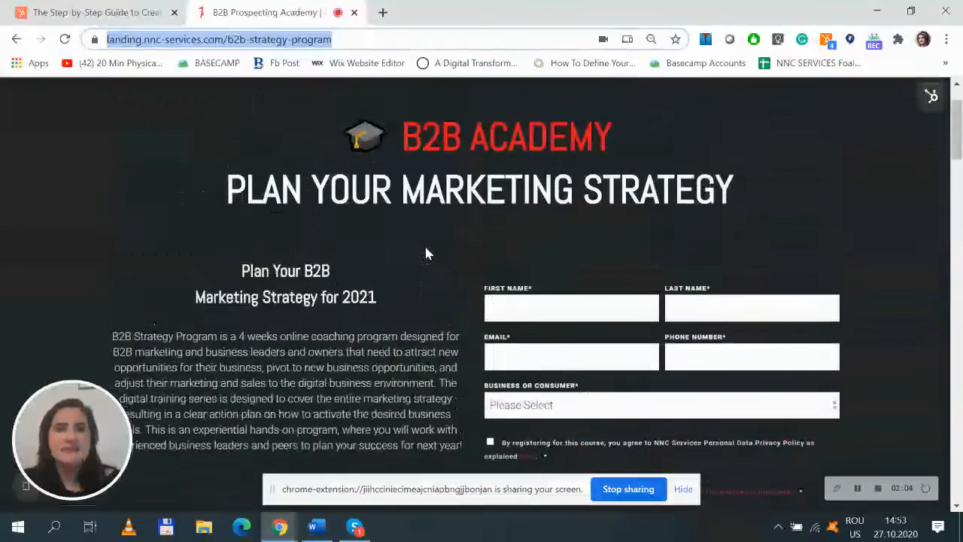
pyautogui.scroll(-3)
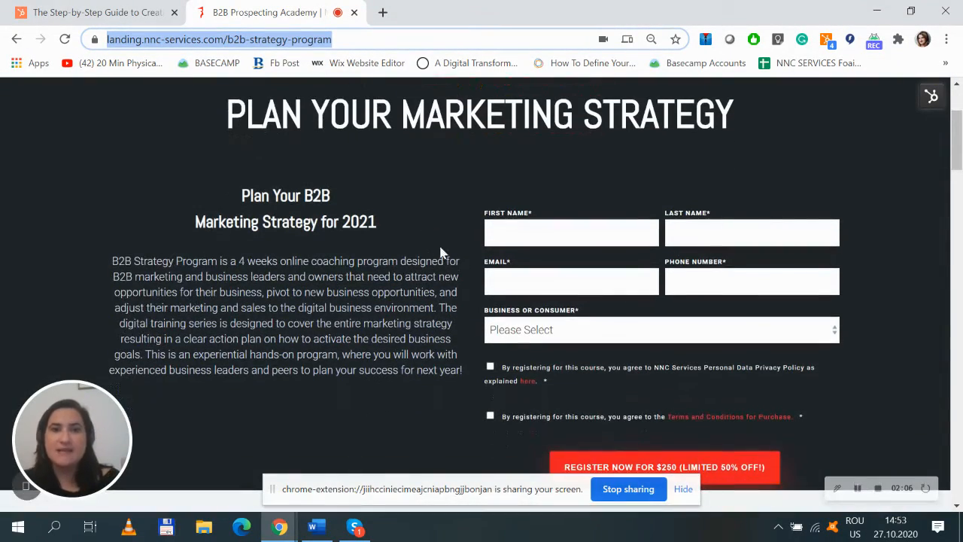
pyautogui.moveTo(383, 292)
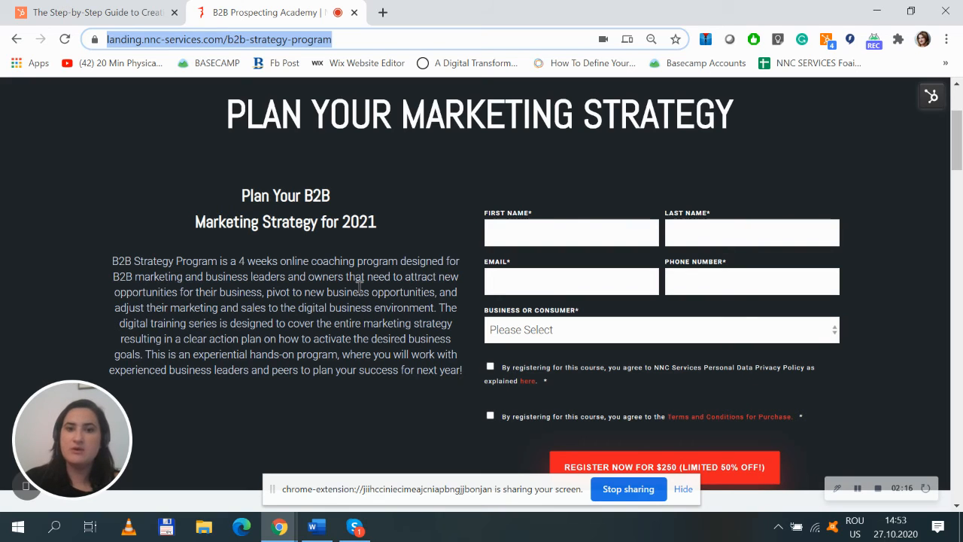
pyautogui.scroll(-3)
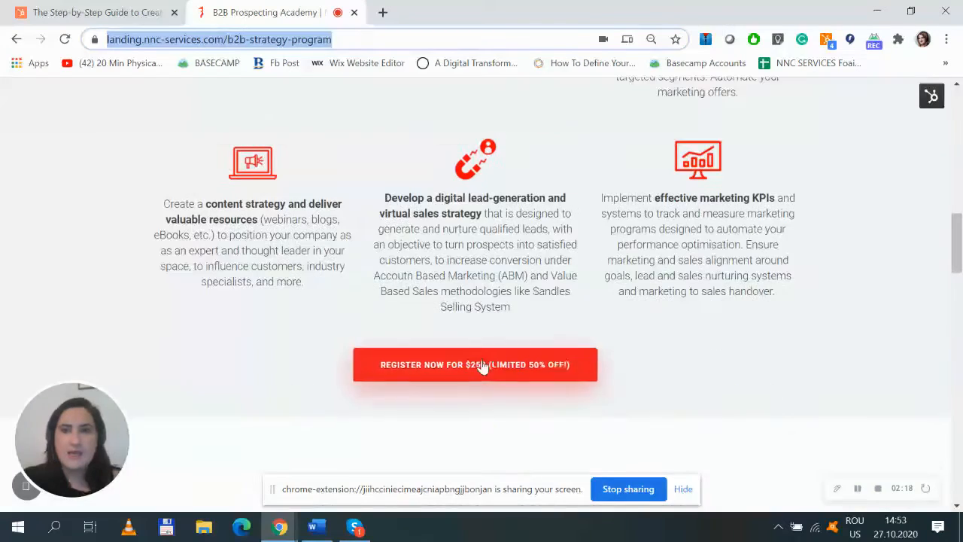
pyautogui.scroll(-3)
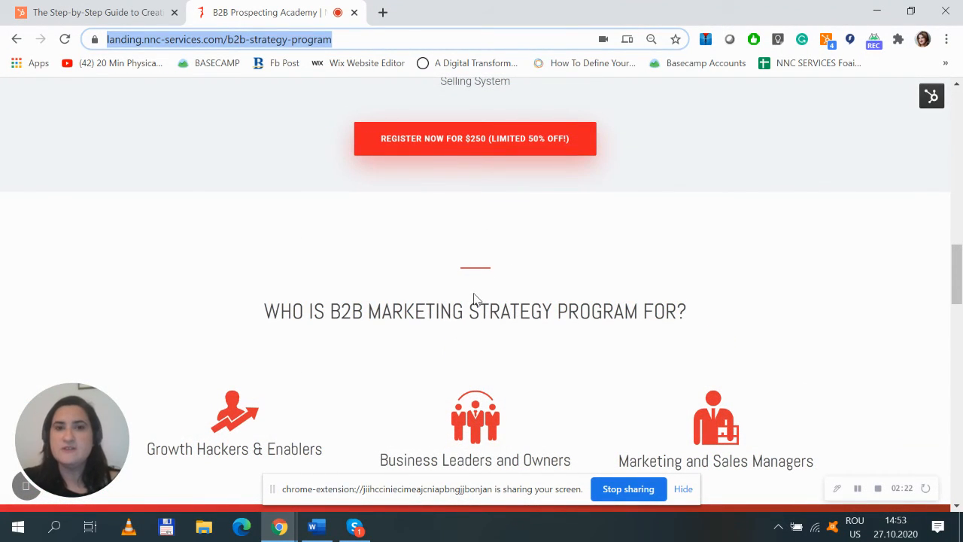
pyautogui.moveTo(560, 301)
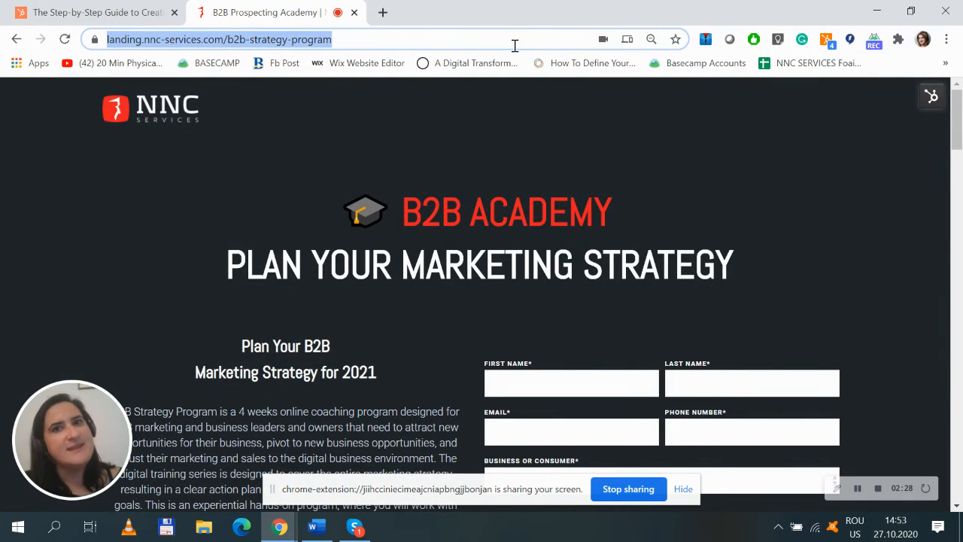
pyautogui.moveTo(569, 190)
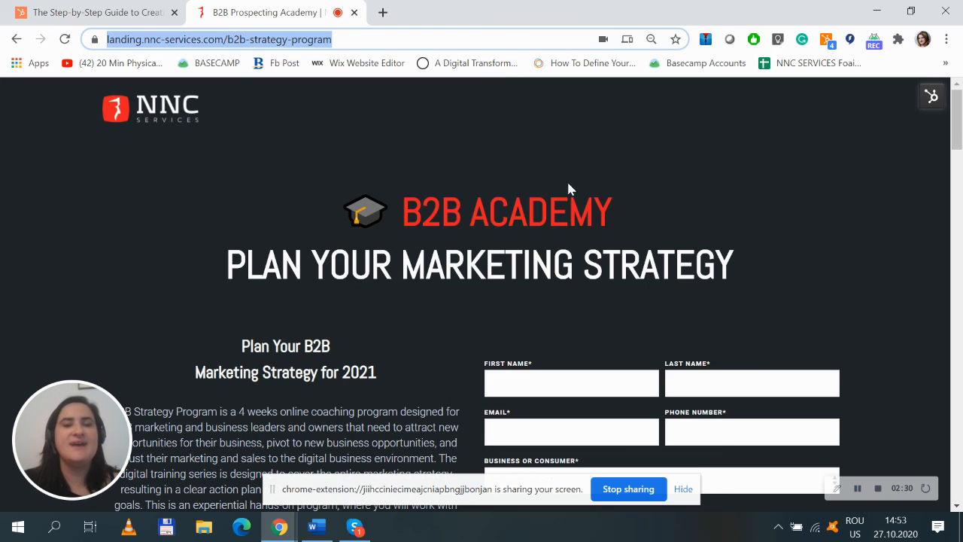
pyautogui.moveTo(644, 109)
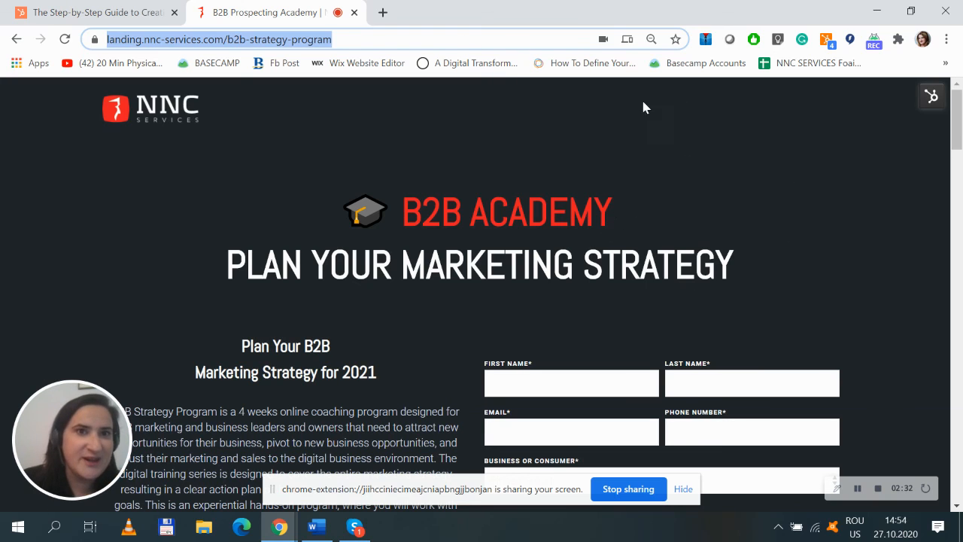